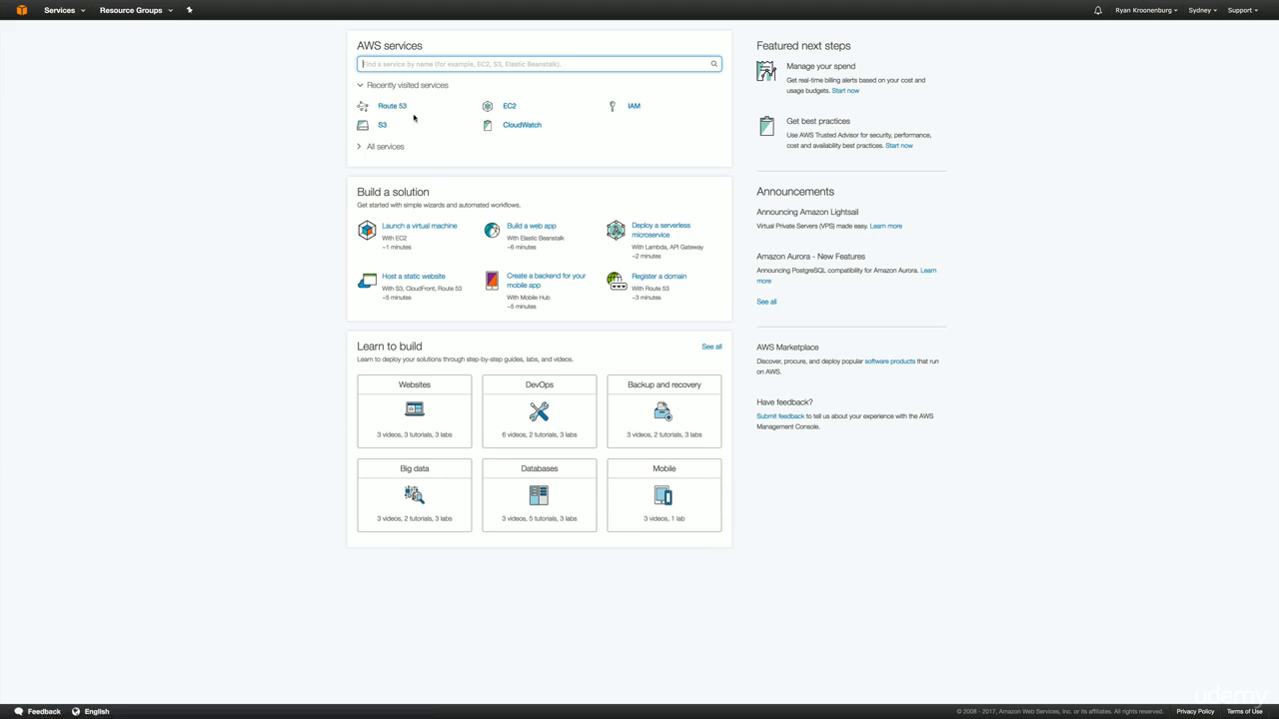
Open Route 53's hosted zones list from the AWS console home.
click(392, 106)
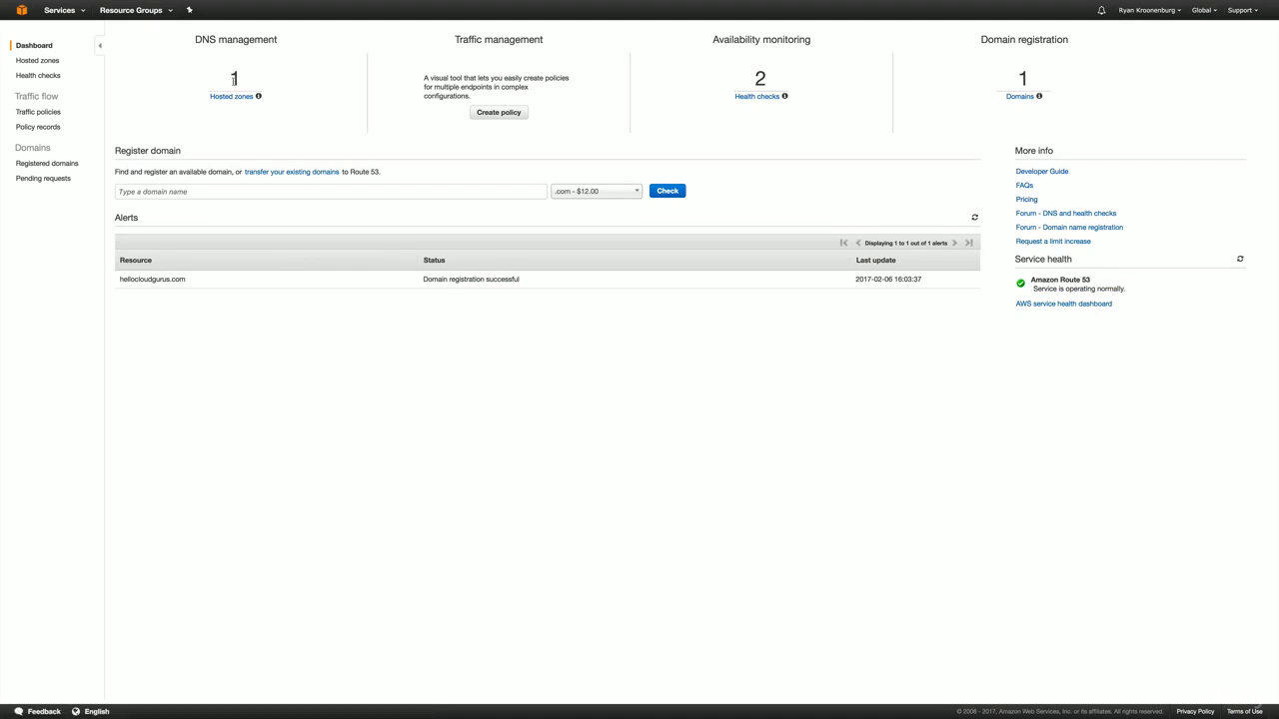
click(37, 60)
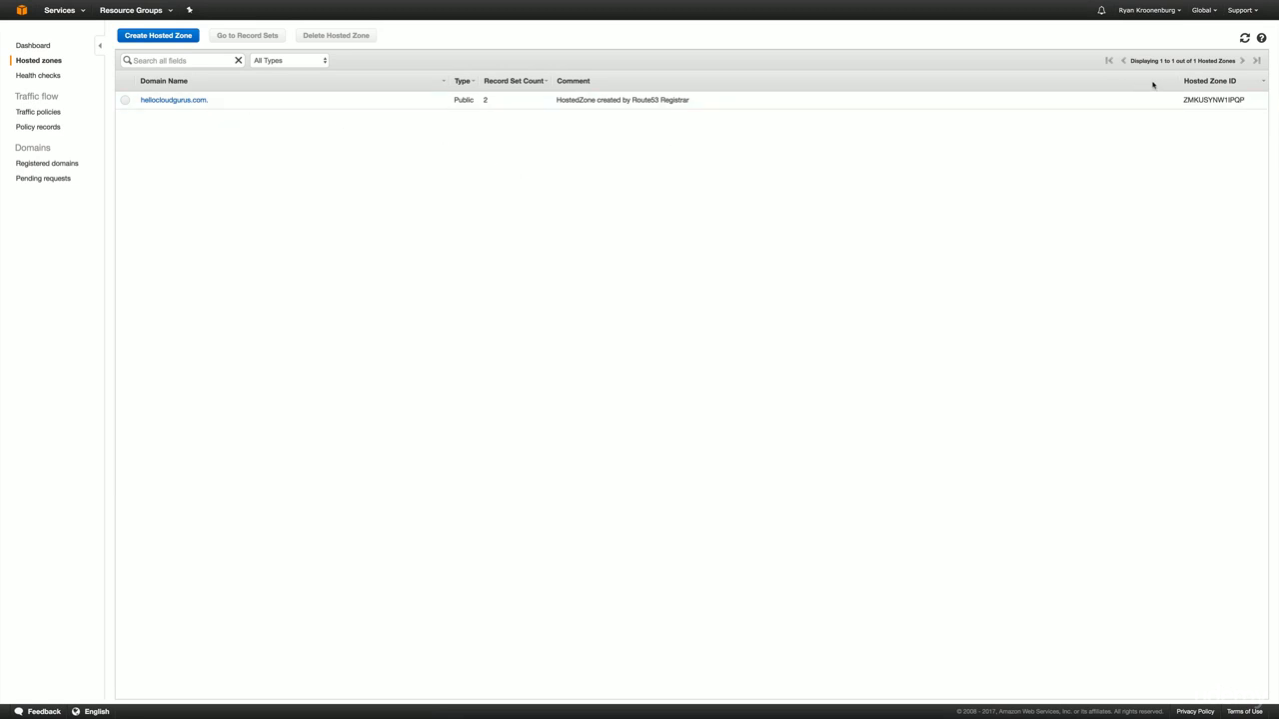
mouse_move(774, 161)
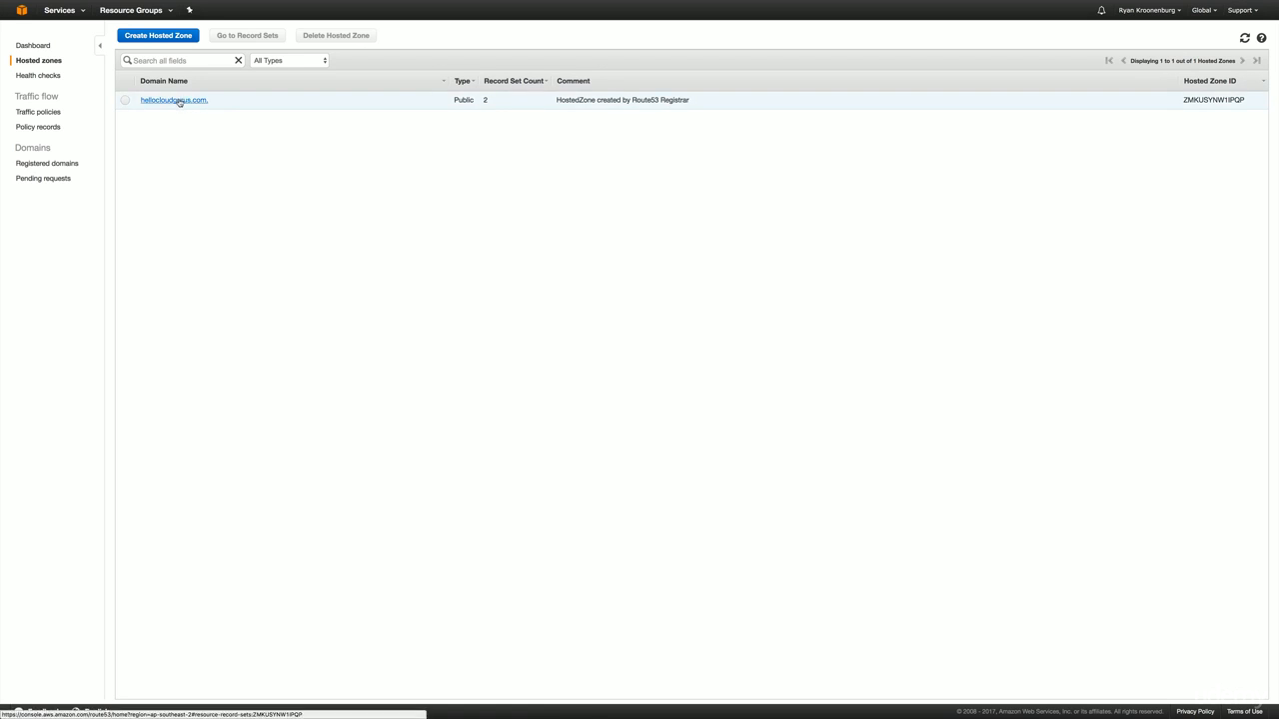
Open the hellocloudgurus.com hosted zone to see its NS and SOA records.
click(172, 99)
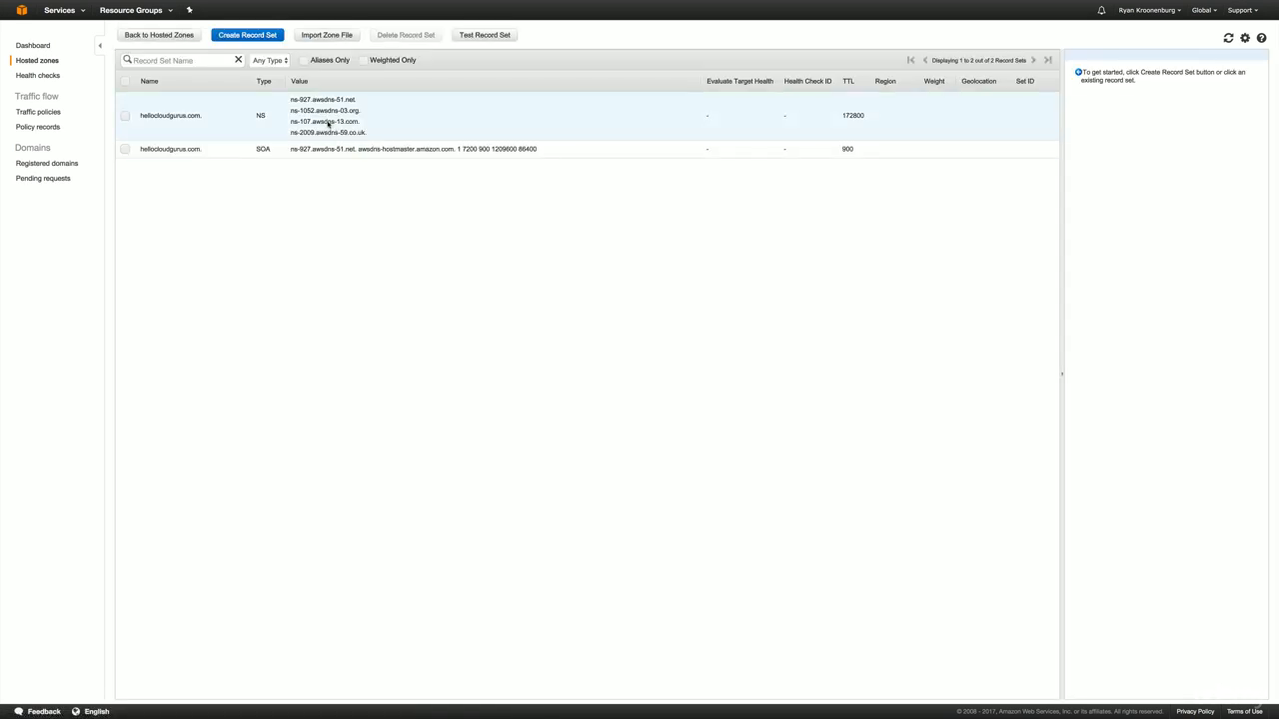
mouse_move(422, 128)
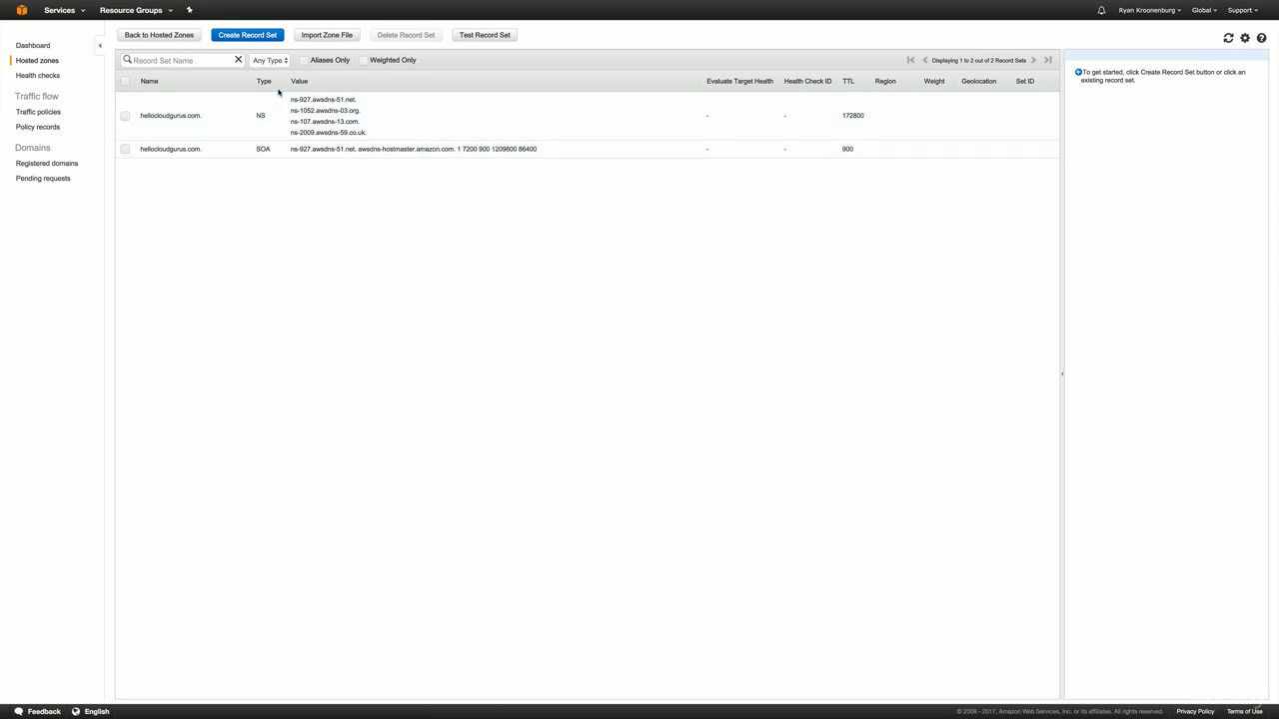
mouse_move(248, 35)
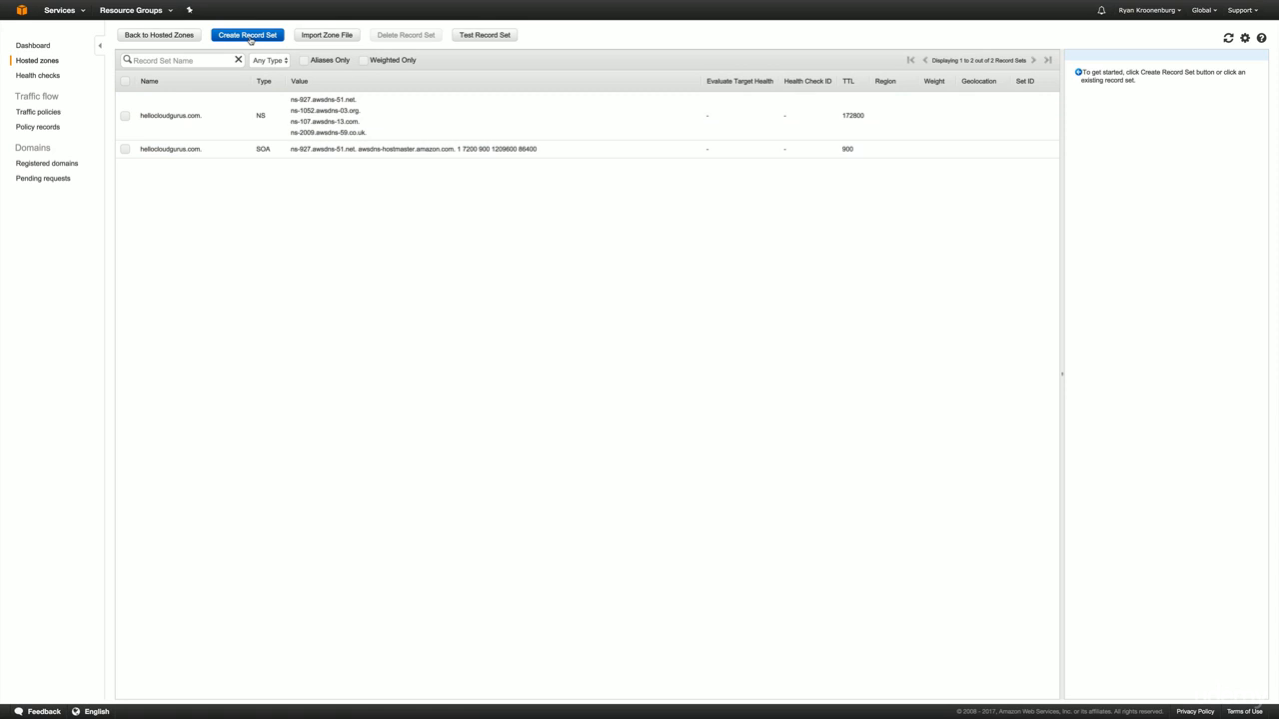
Create a new A record set aliased to the MyLondonELB load balancer.
click(247, 35)
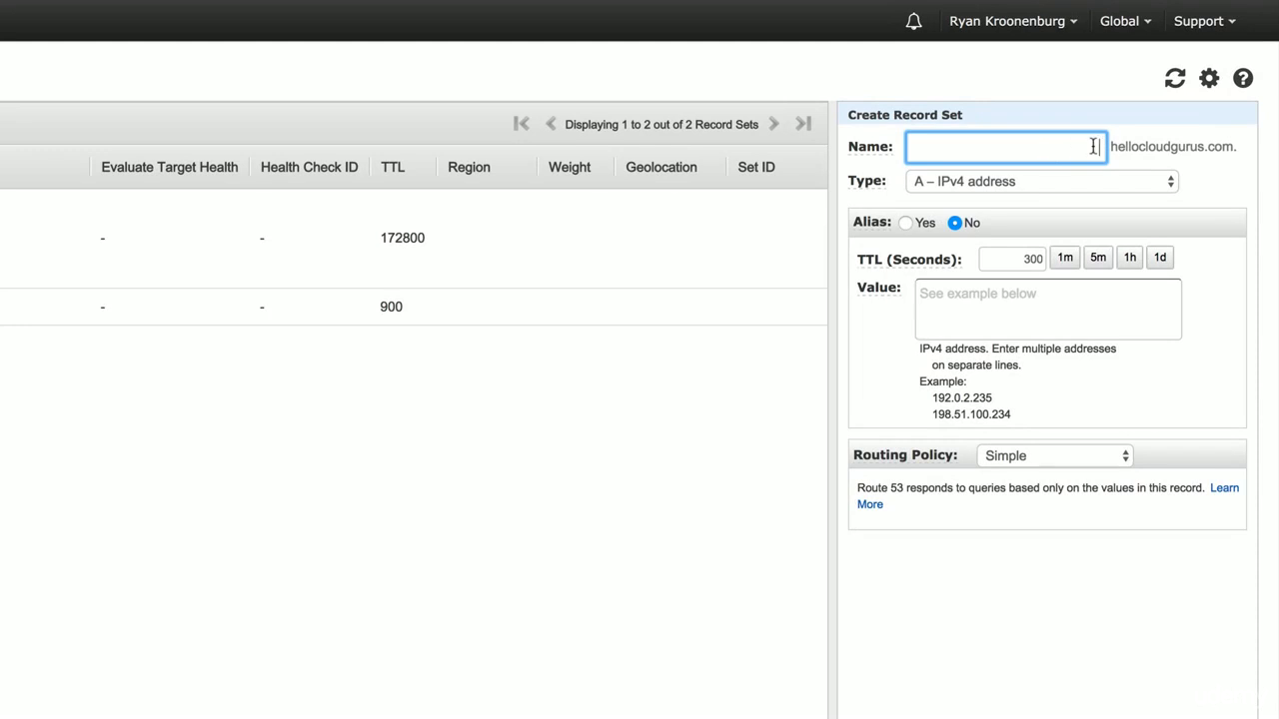
mouse_move(1007, 181)
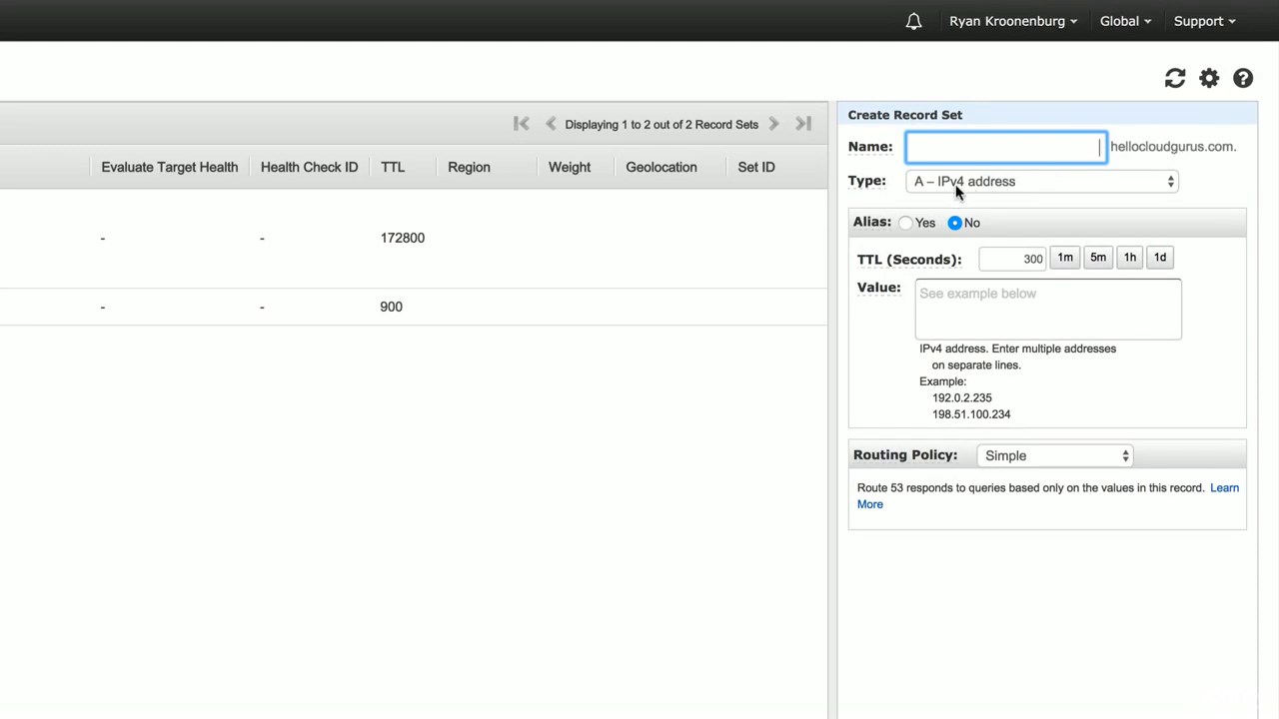
click(905, 223)
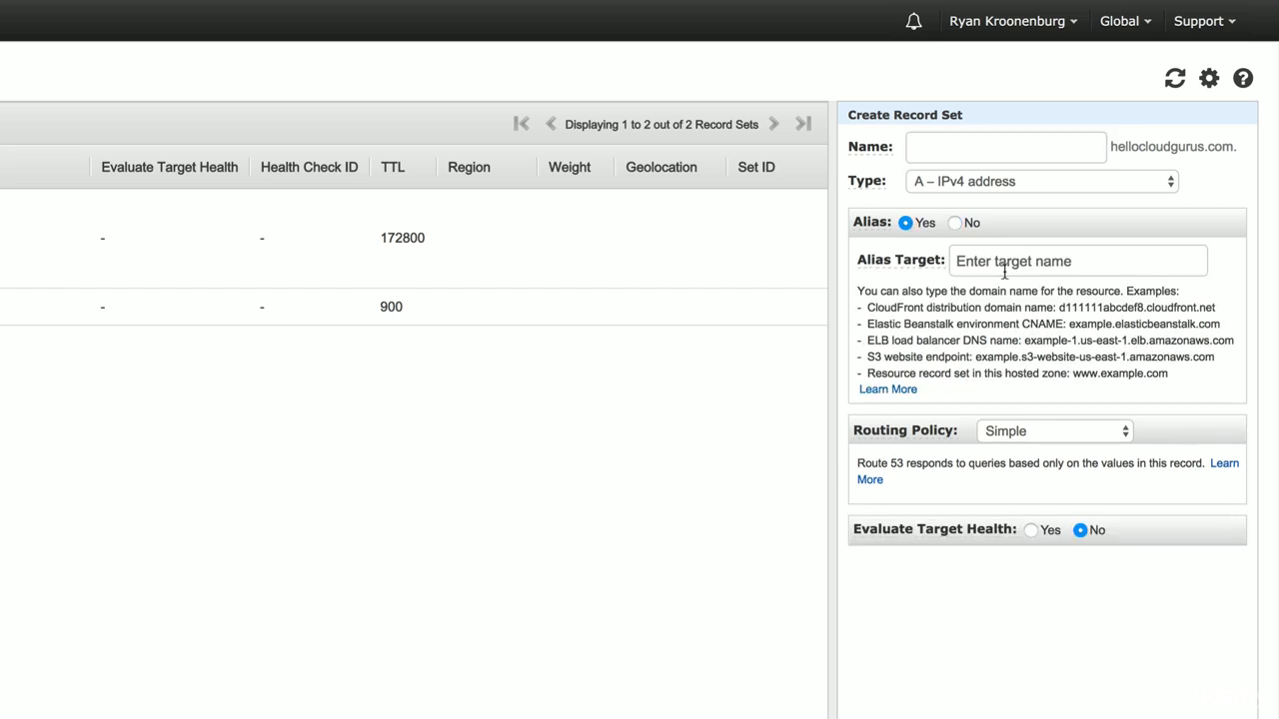
click(1077, 260)
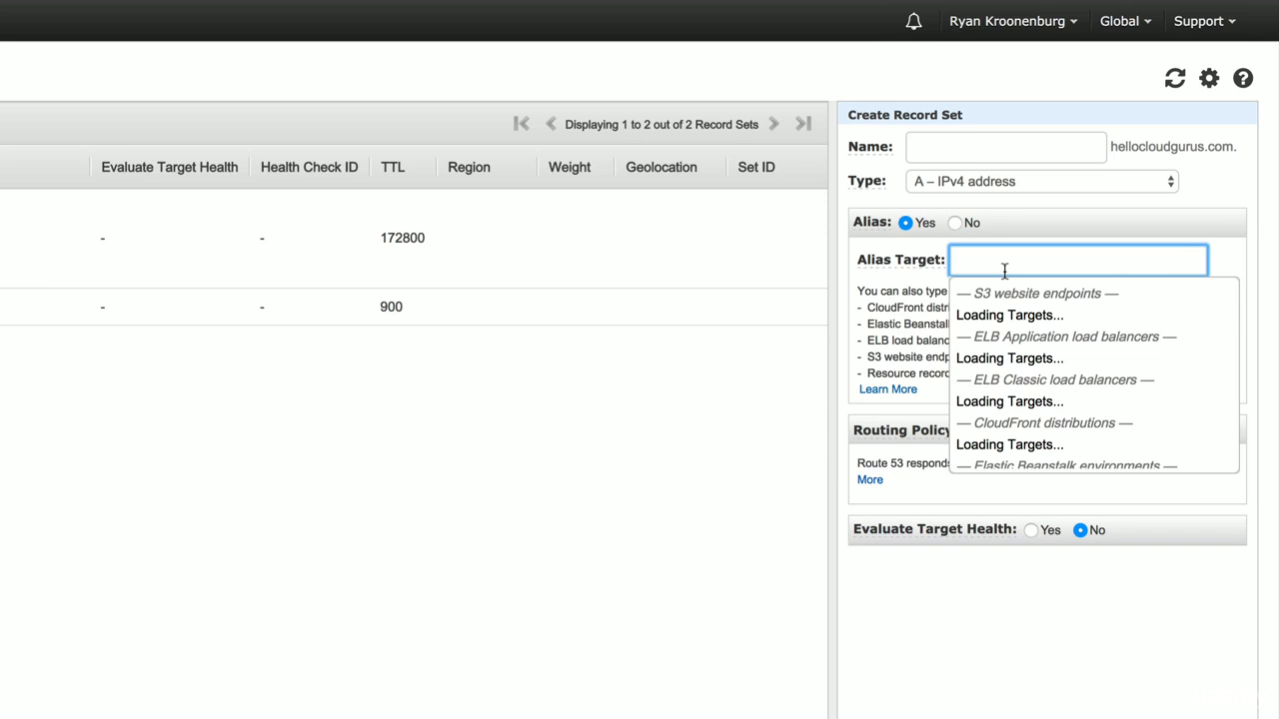
mouse_move(1088, 380)
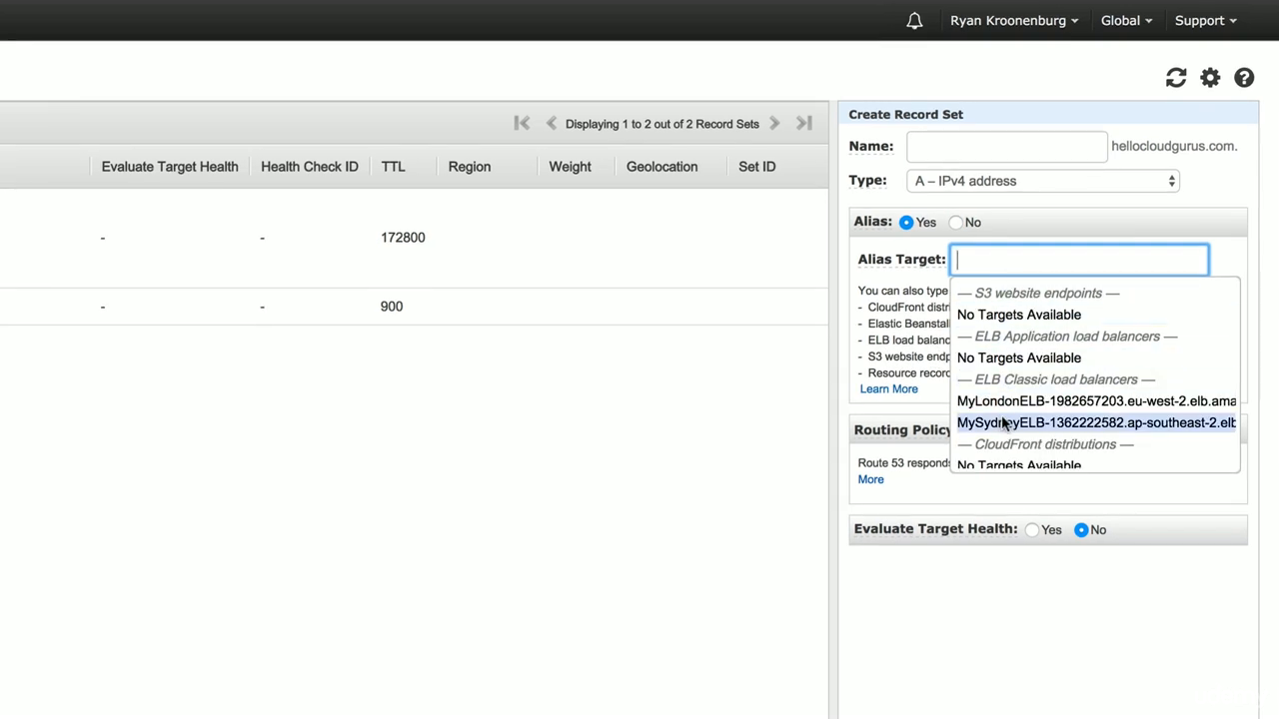
click(1096, 401)
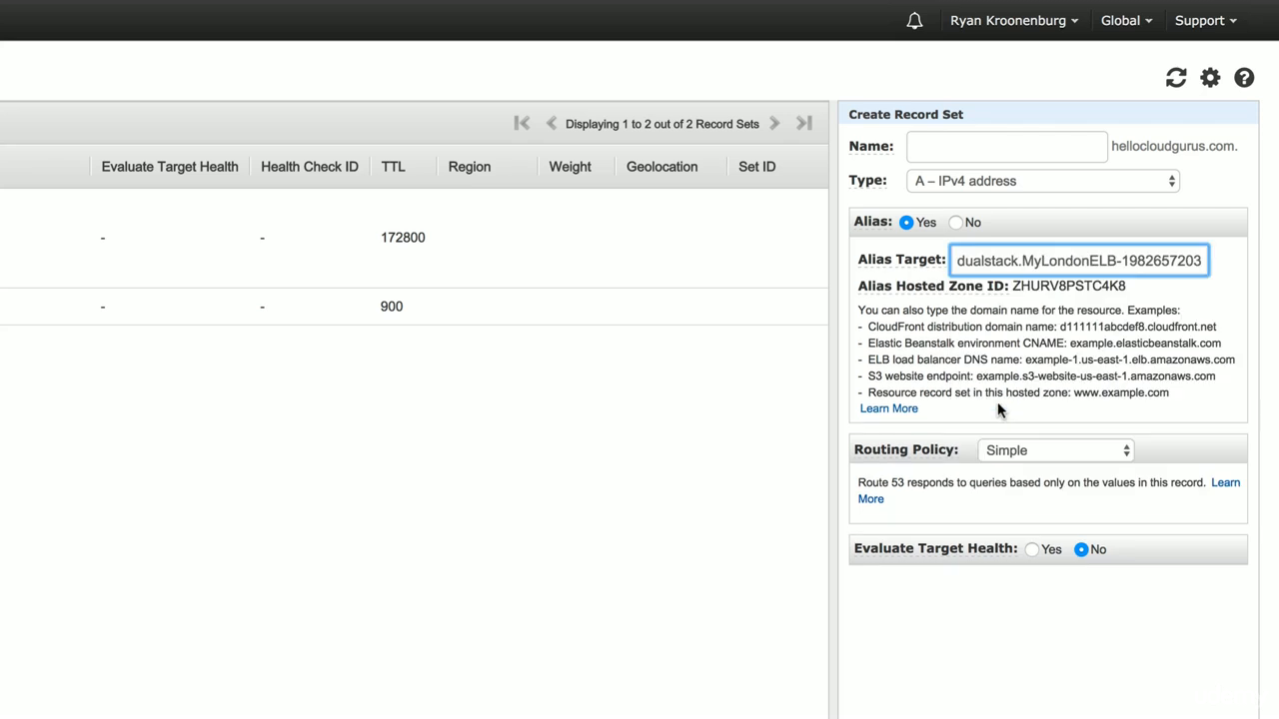
click(1054, 450)
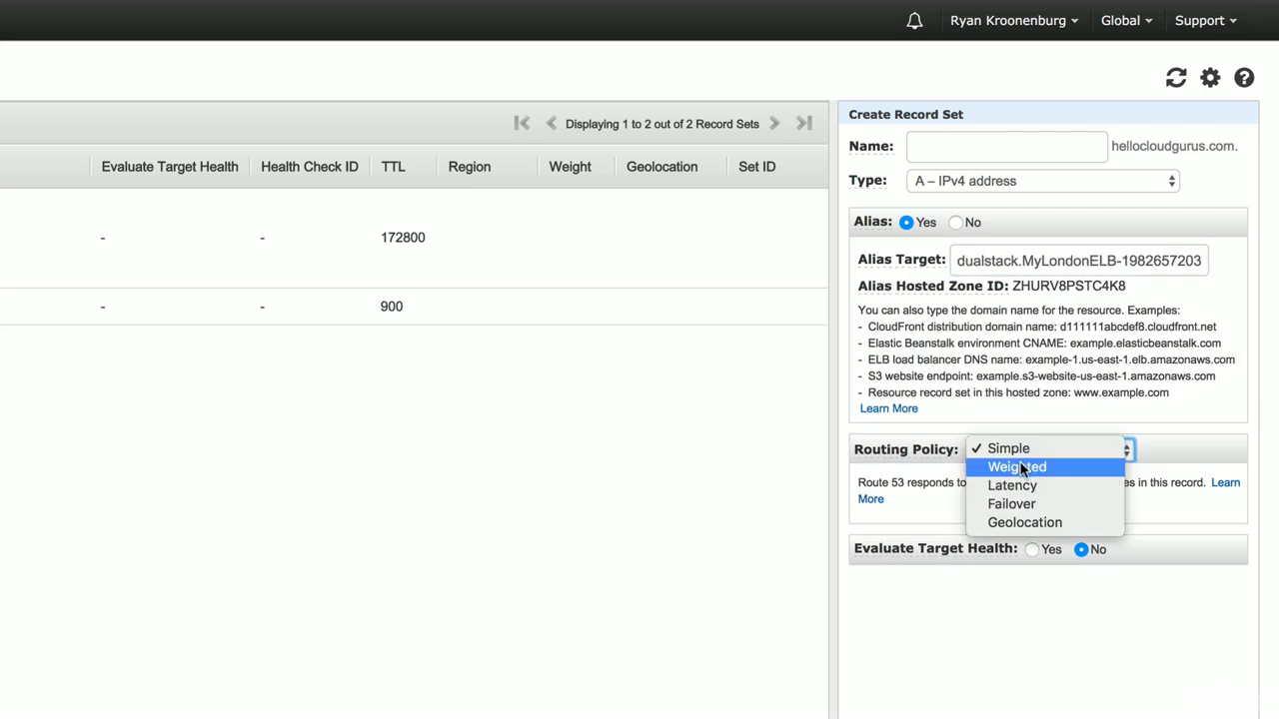
Give the London alias record weighted routing with weight 70 and set ID MyLondonSite.
click(1016, 466)
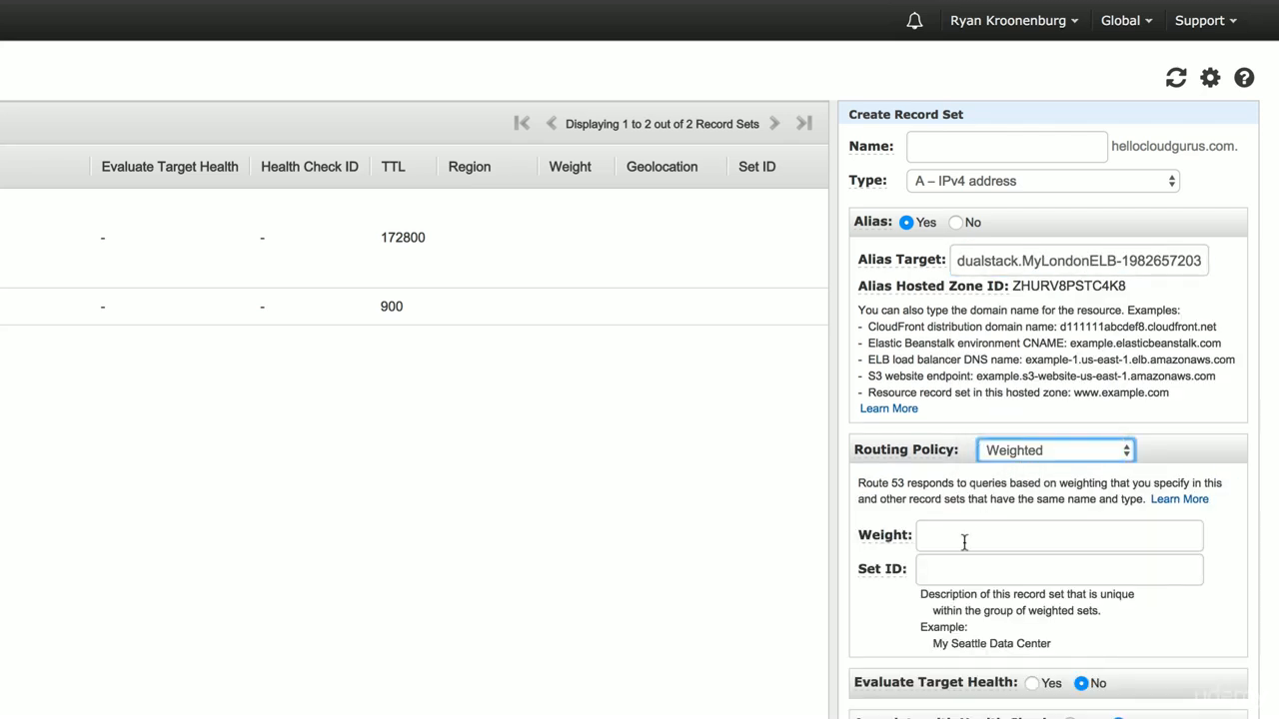
mouse_move(871, 527)
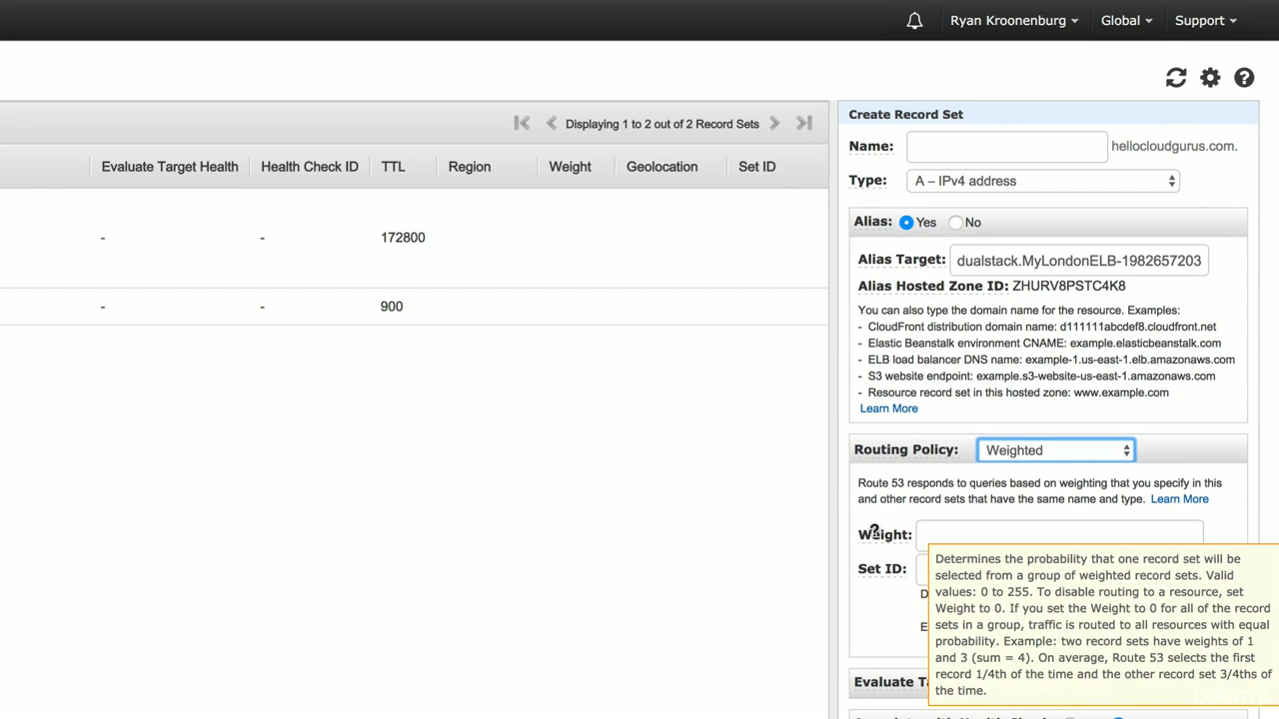
click(1058, 534)
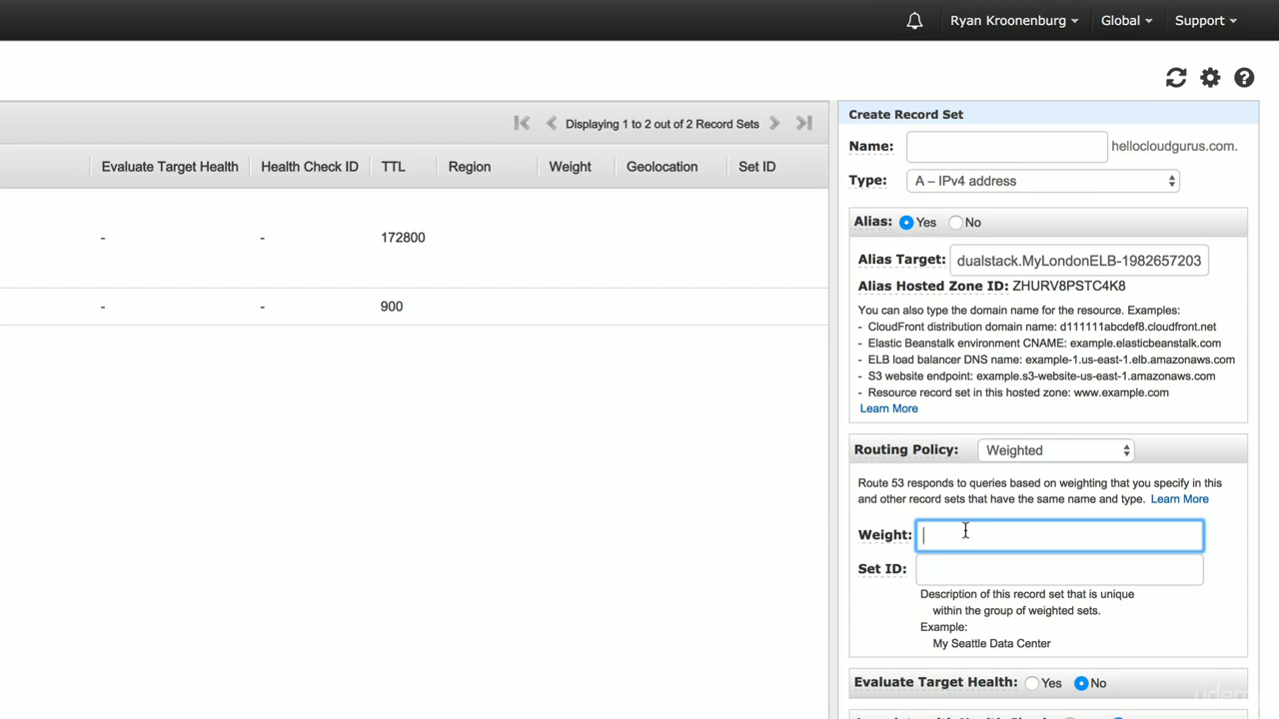
text(70)
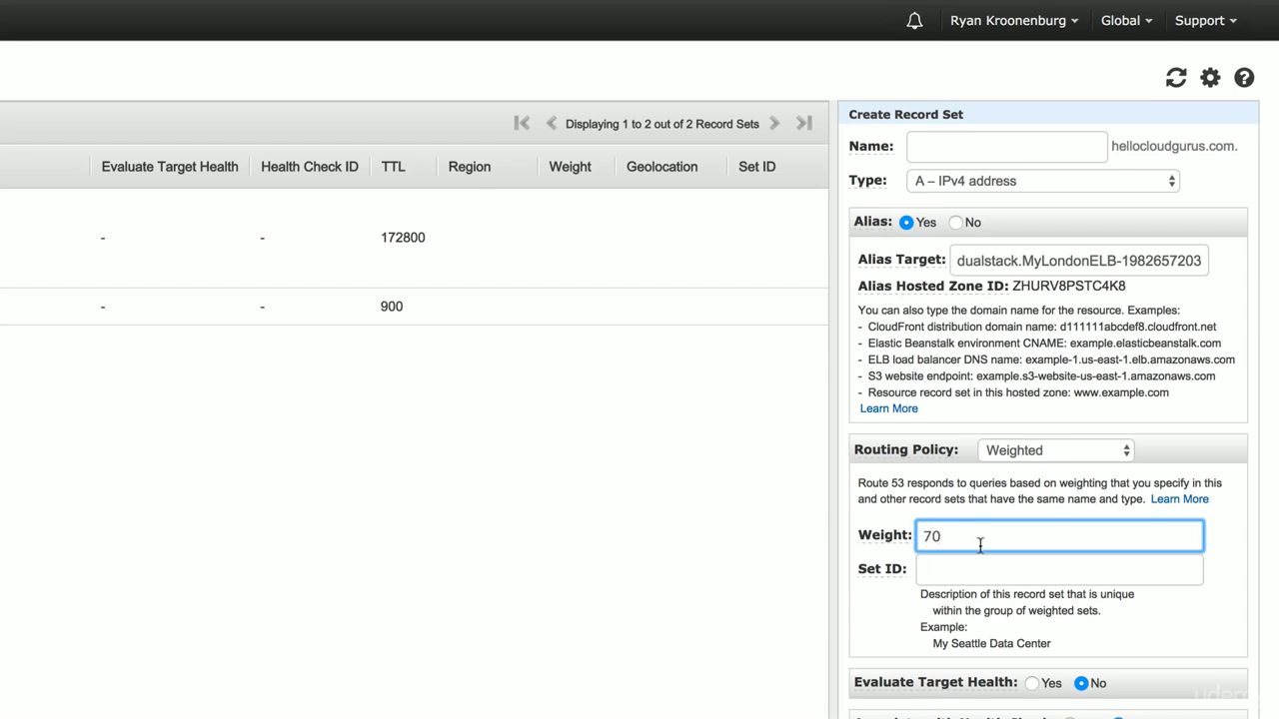
mouse_move(944, 582)
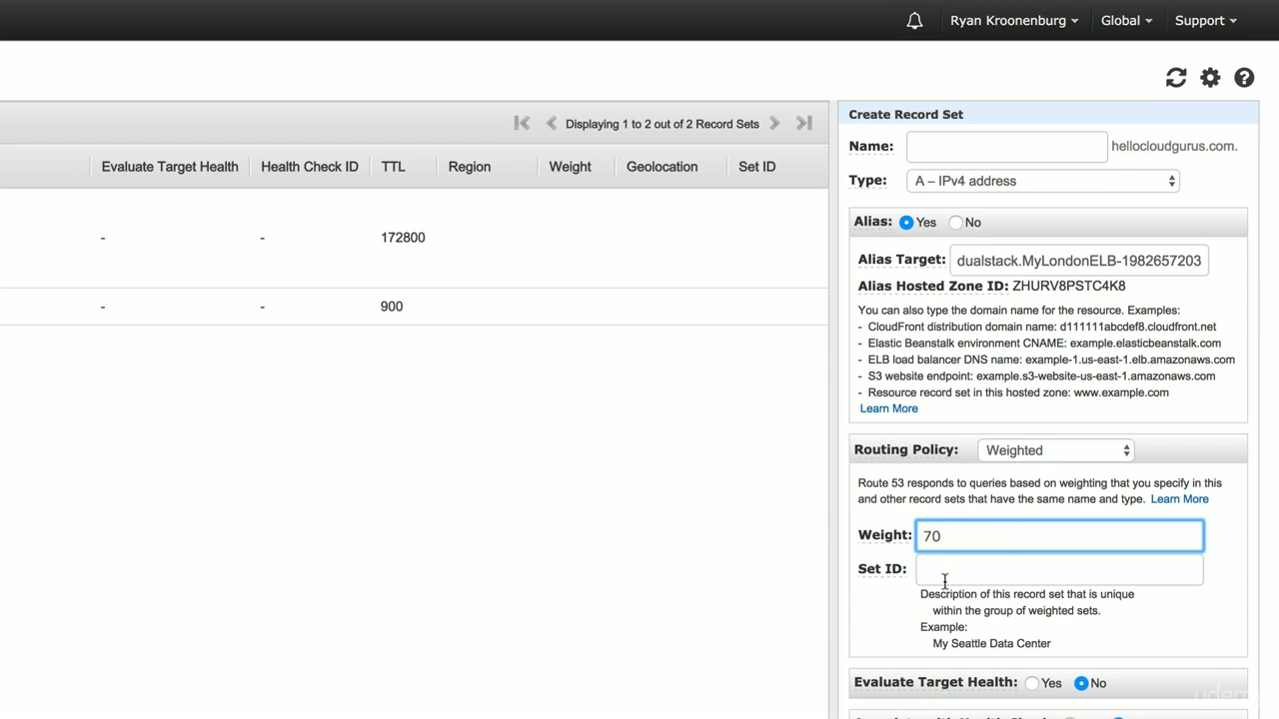
text(My)
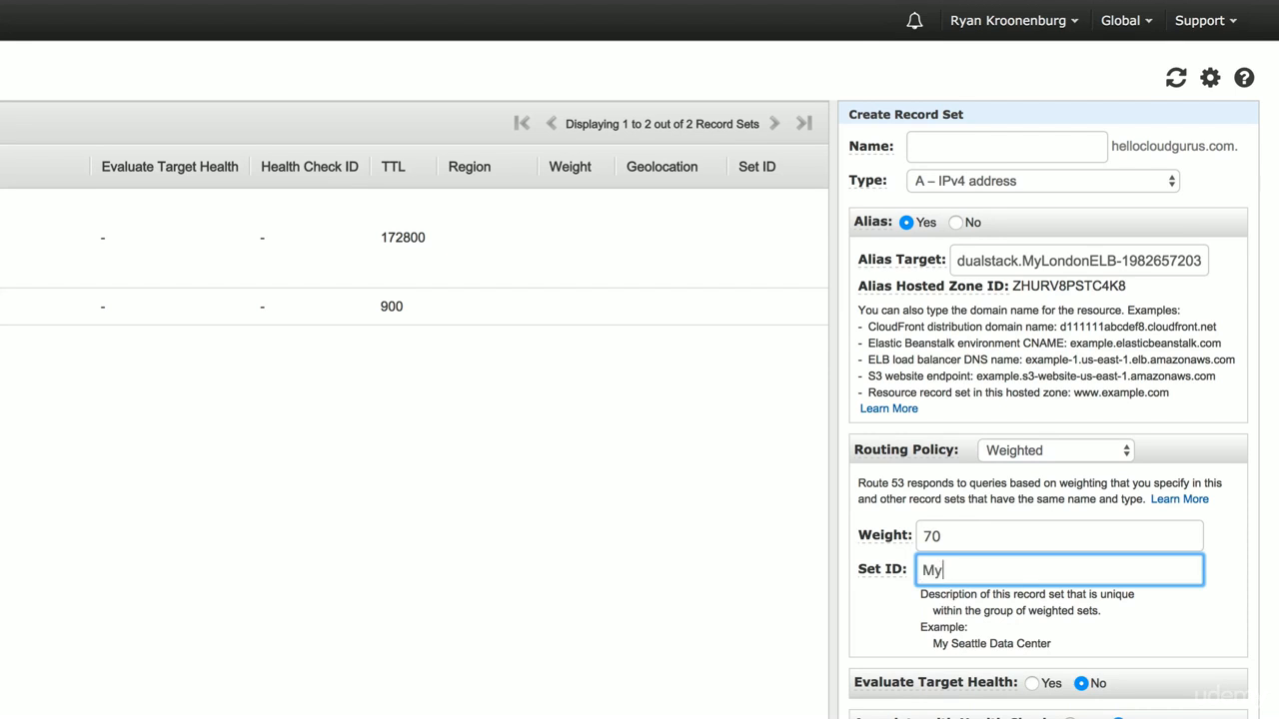
text(LondonSite)
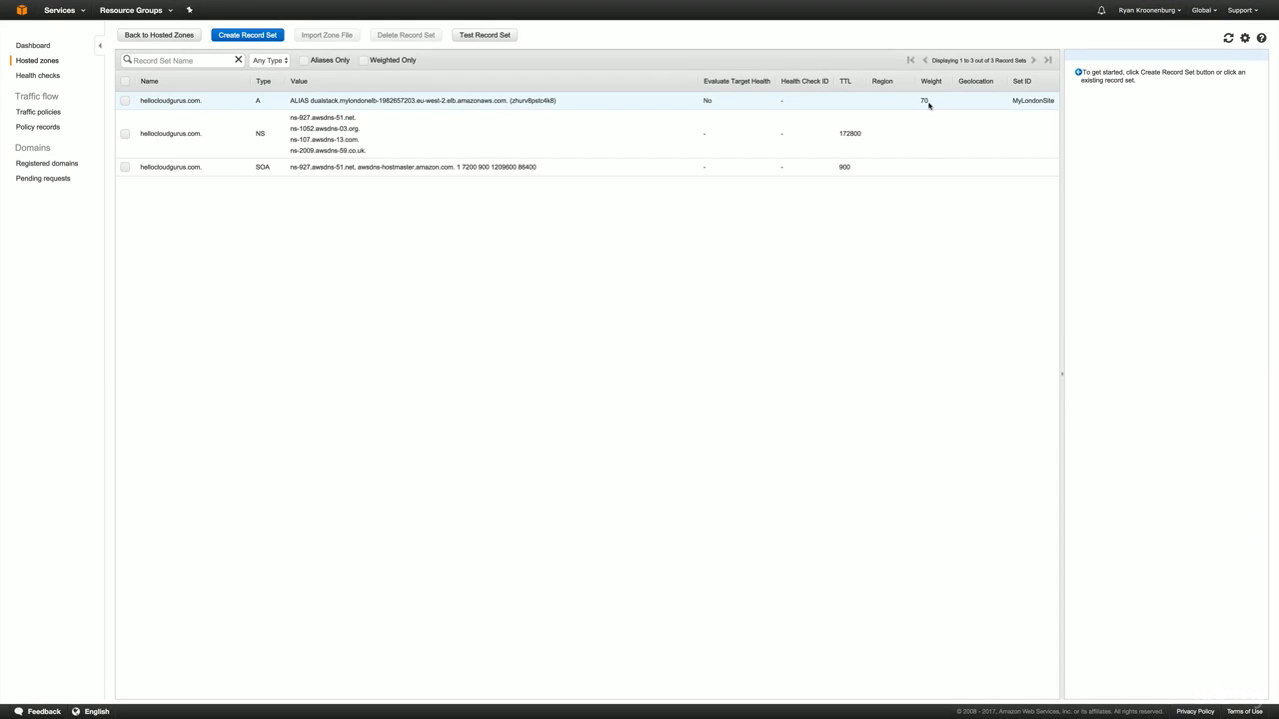
mouse_move(925, 105)
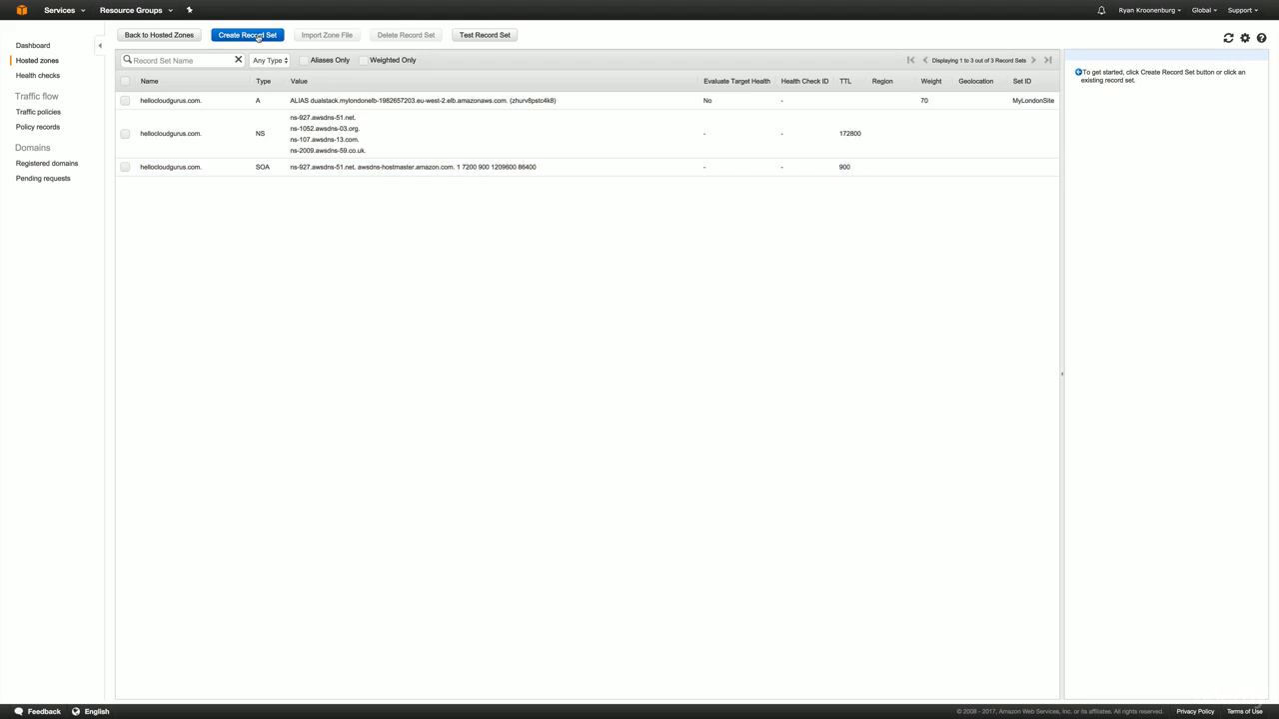
Start a new A record set aliased to the MySydneyELB load balancer.
click(246, 35)
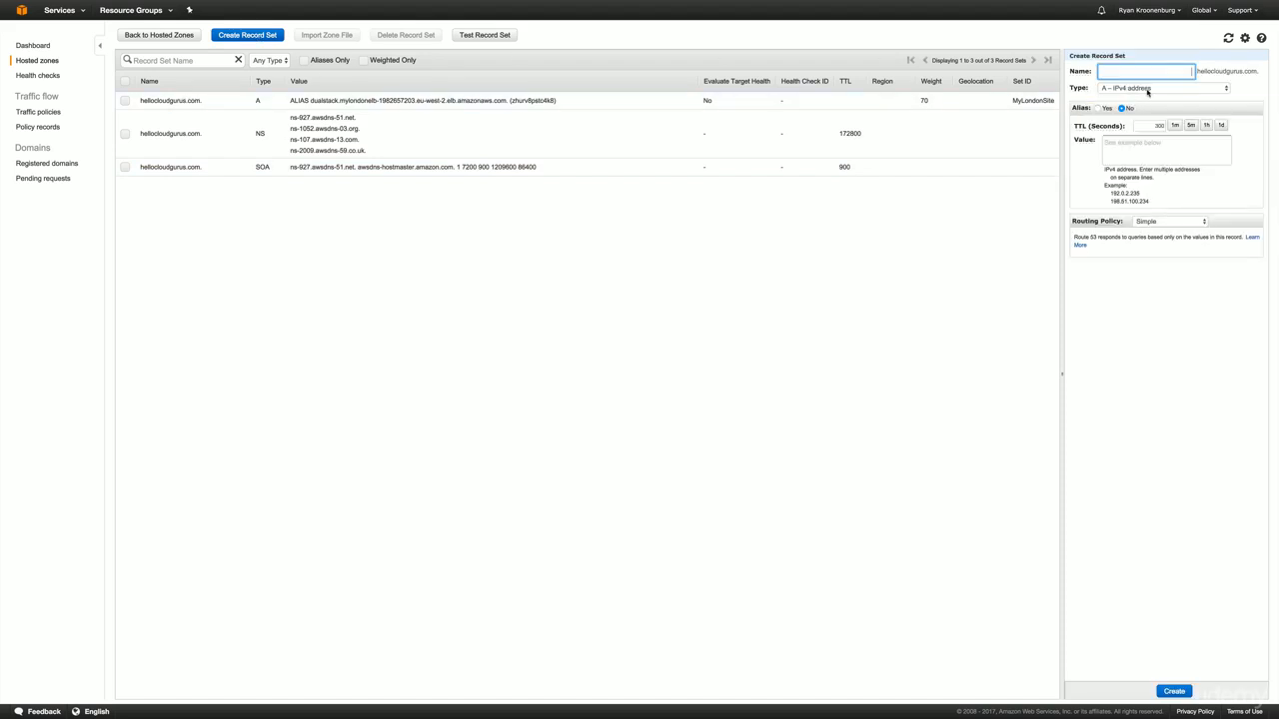
click(1097, 107)
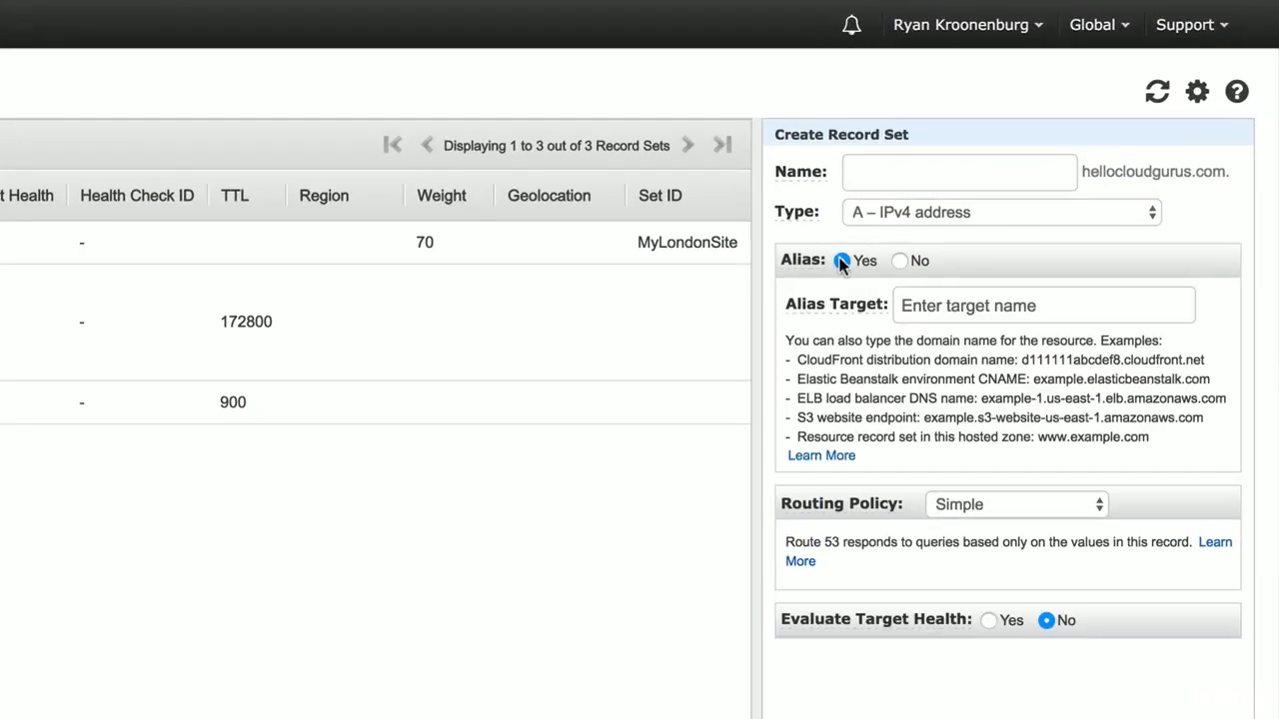
click(1043, 304)
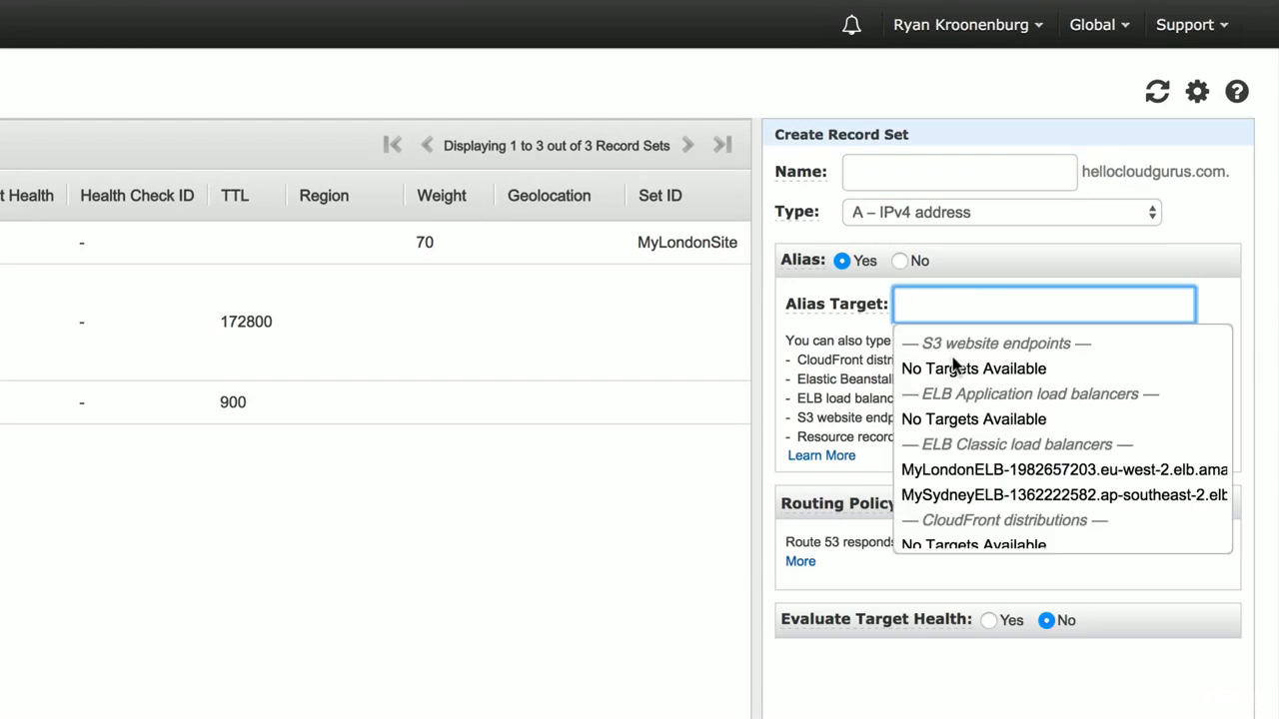
click(1063, 495)
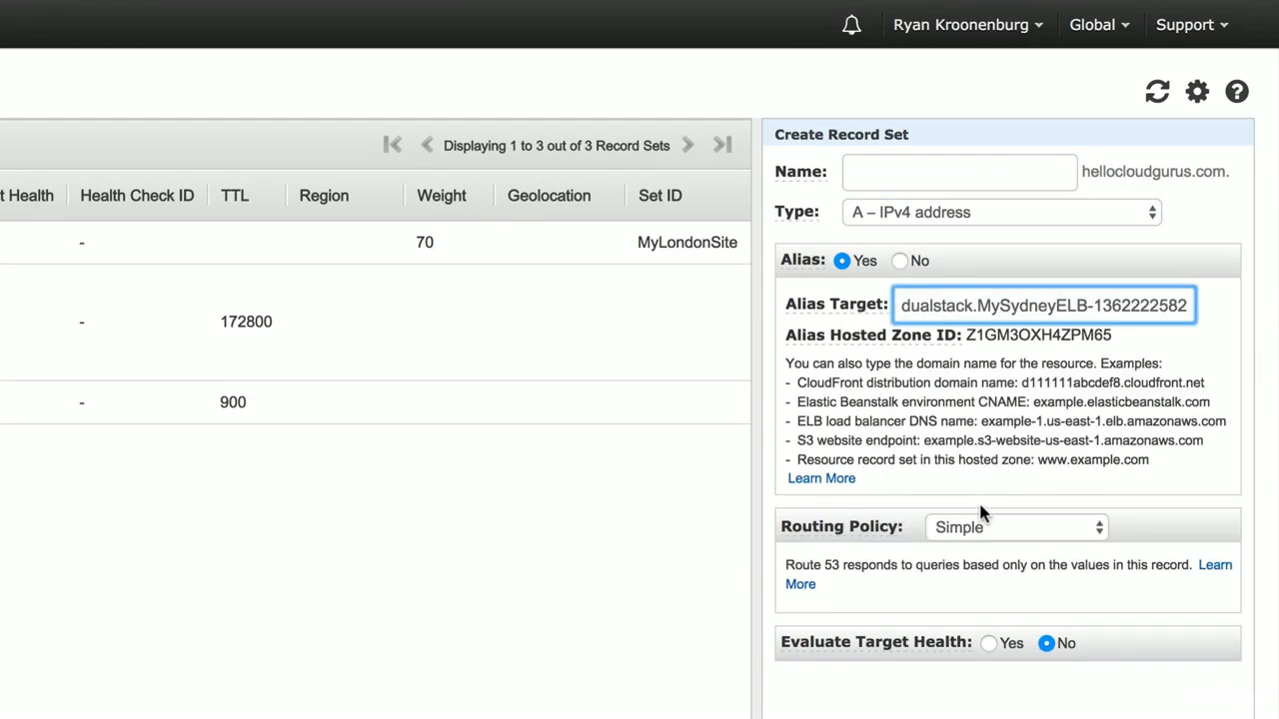
Set the Sydney record to weighted routing, weight 30, set ID MySydneySite.
click(1014, 527)
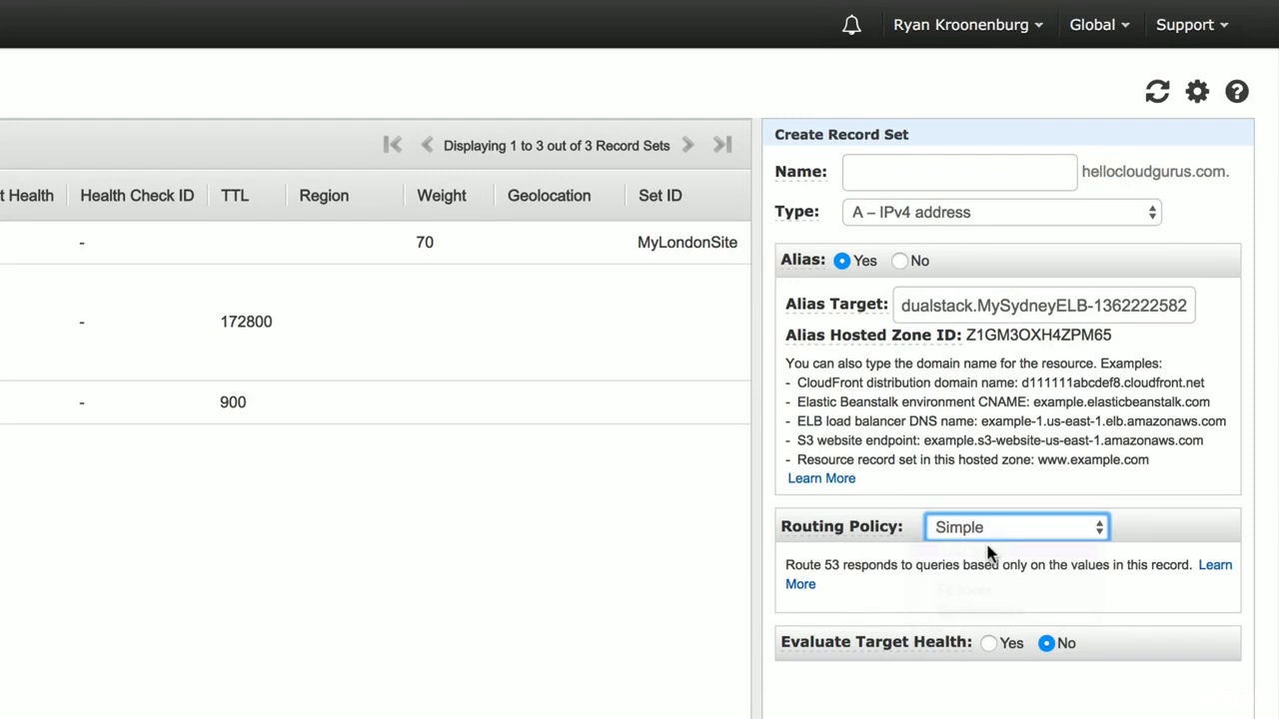
click(1016, 526)
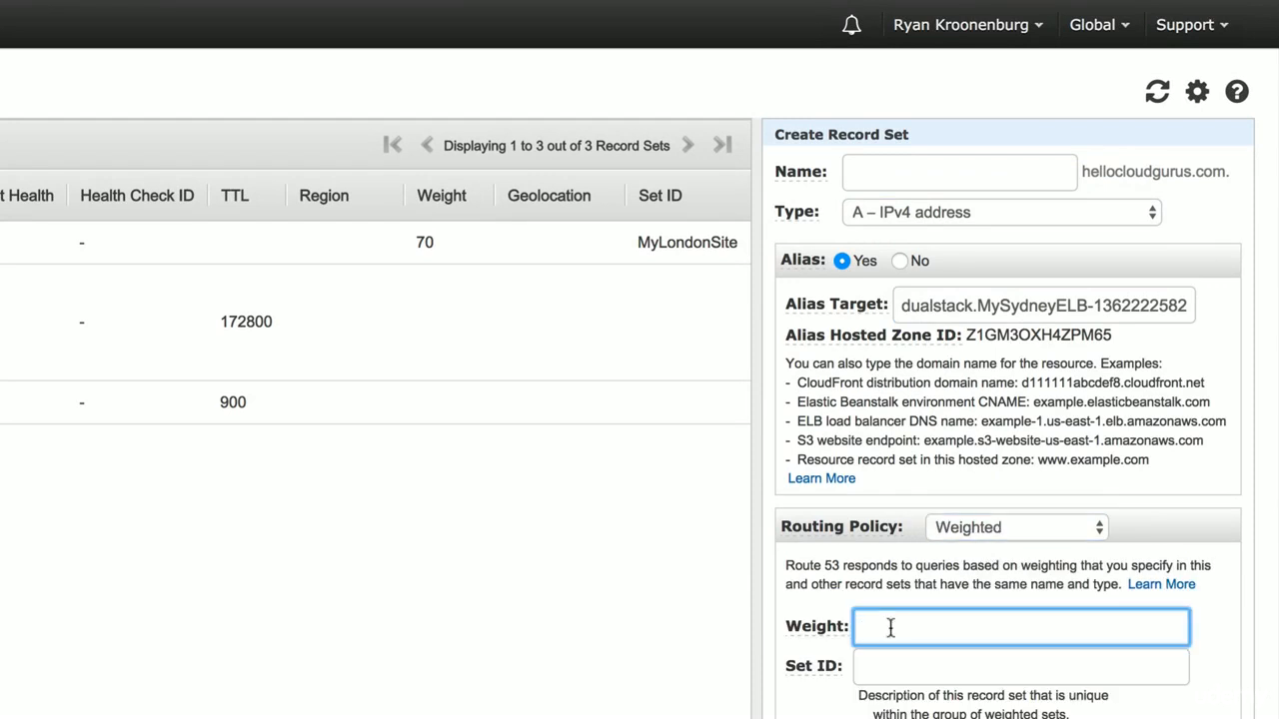
text(30)
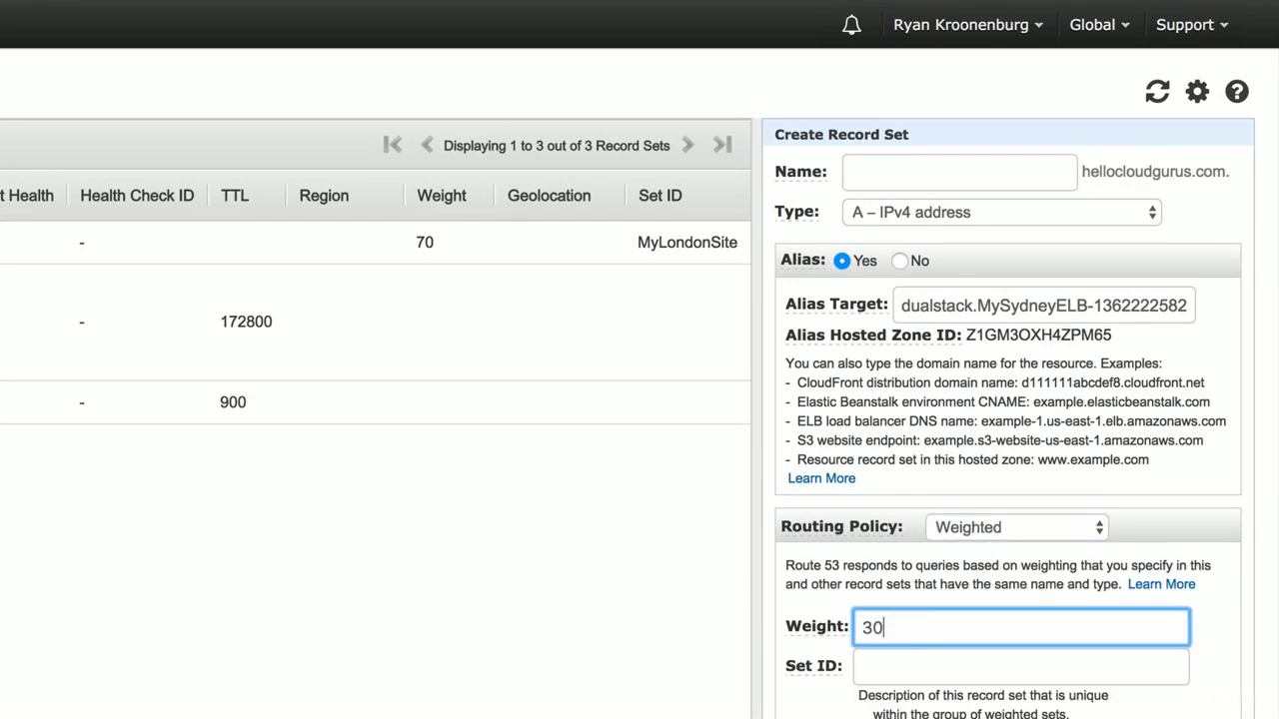
text(MySyd)
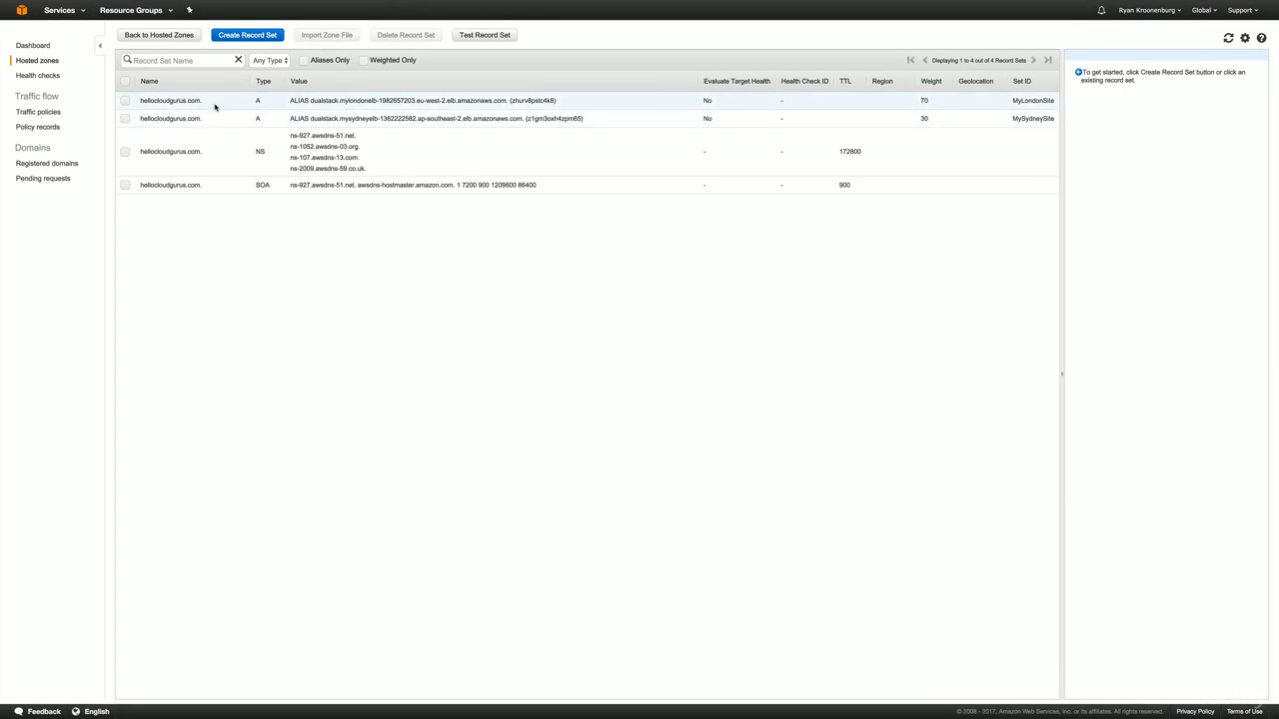
mouse_move(930, 98)
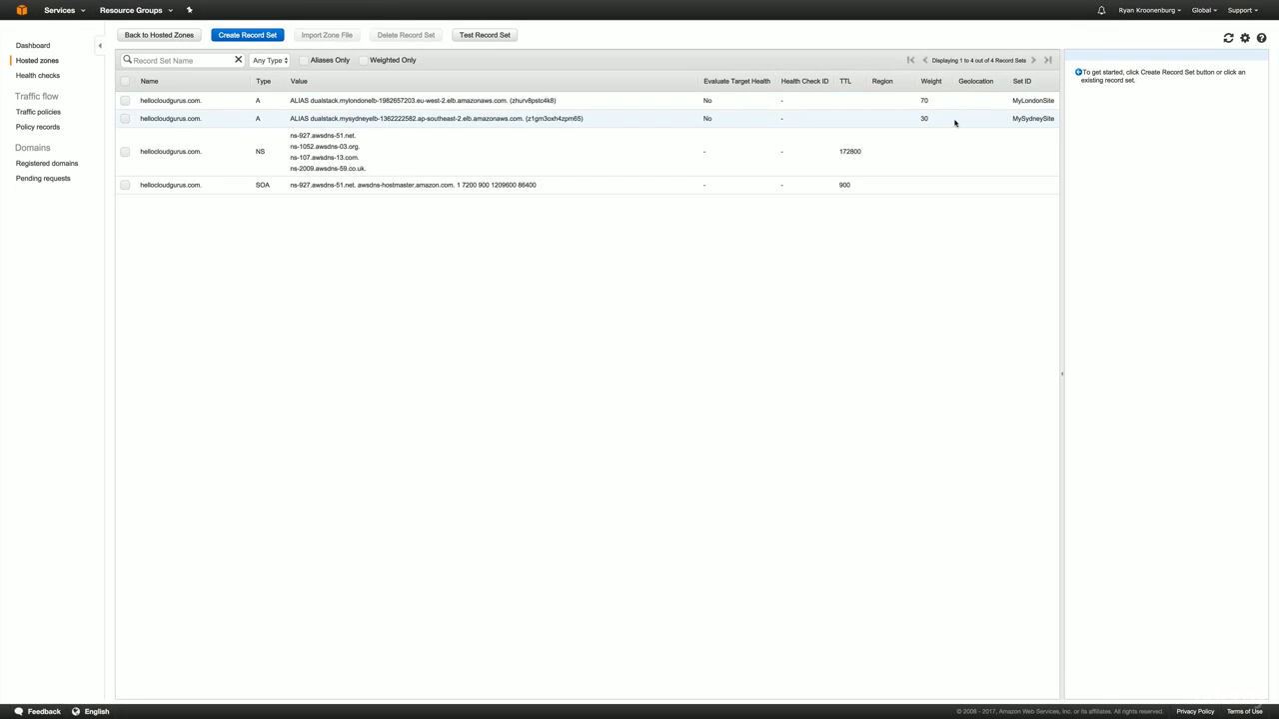
mouse_move(1036, 120)
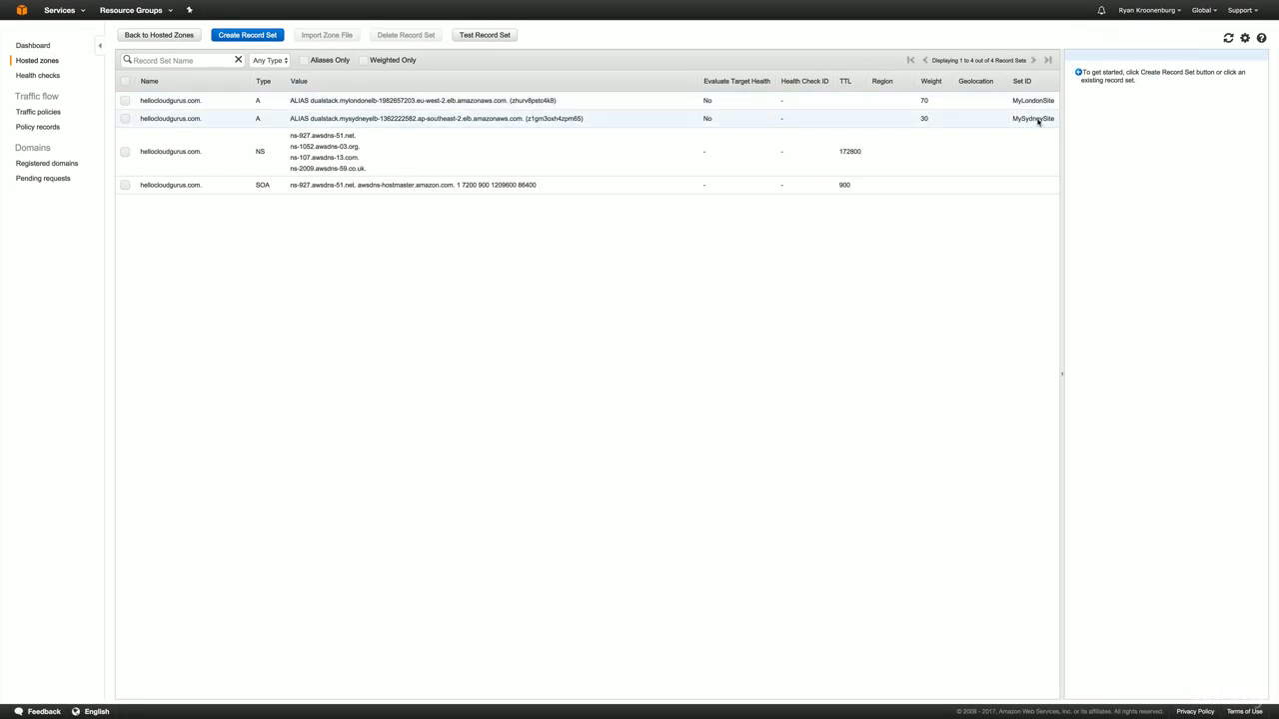